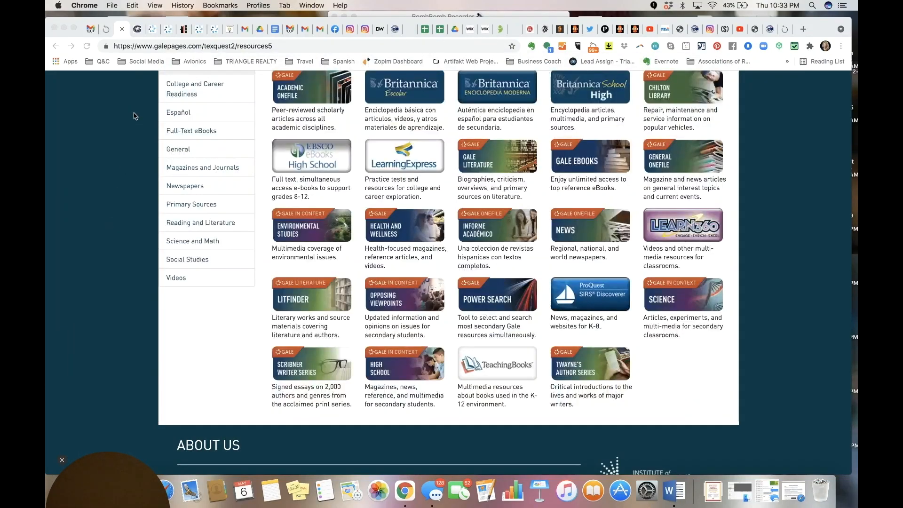
pyautogui.moveTo(185, 185)
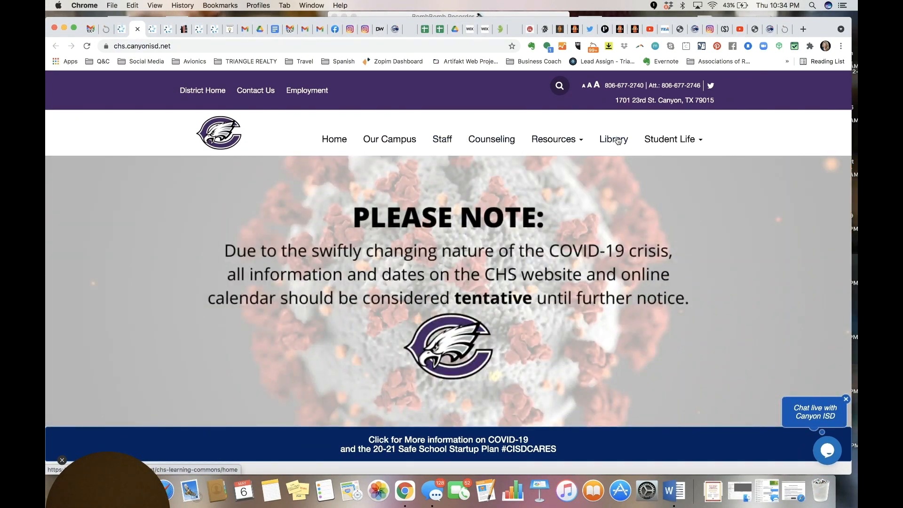
pyautogui.moveTo(613, 139)
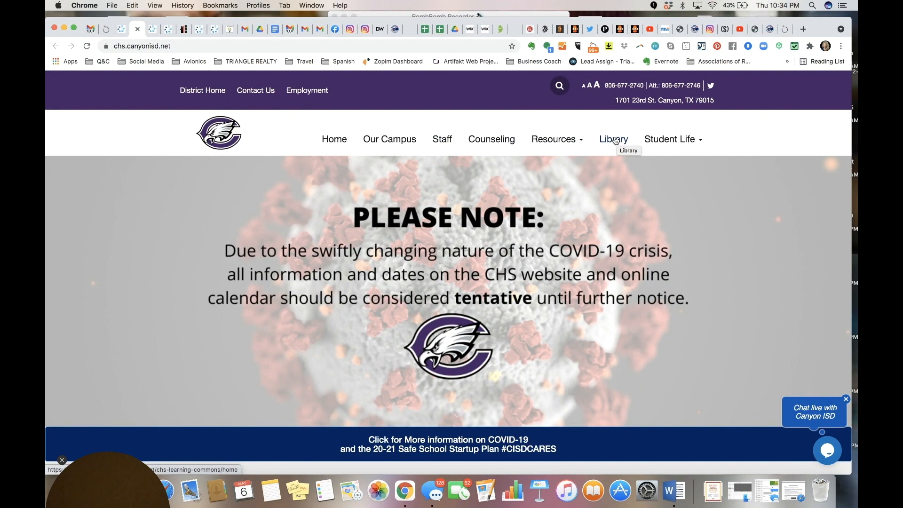
# Open the Library link from the Canyon High School site's top navigation.
pyautogui.click(612, 140)
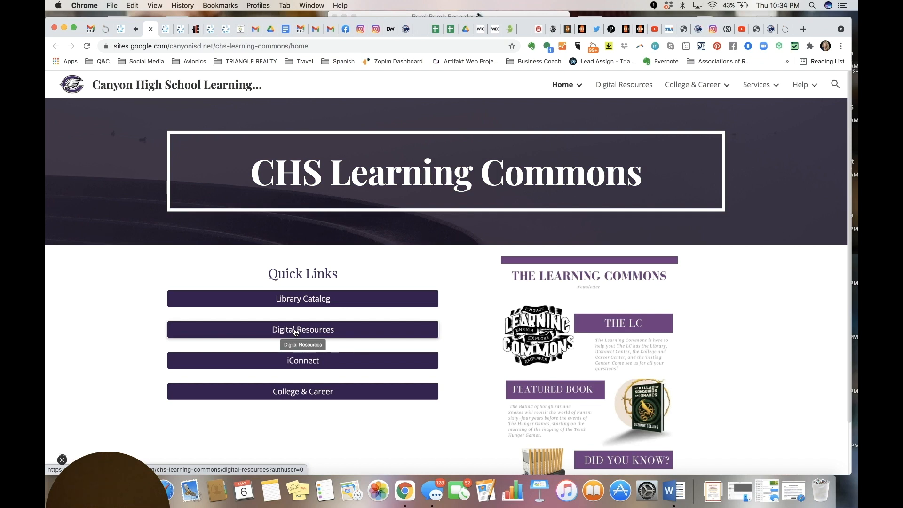
# Go through the Digital Resources quick link to the school's Gale Resources listing.
pyautogui.click(302, 329)
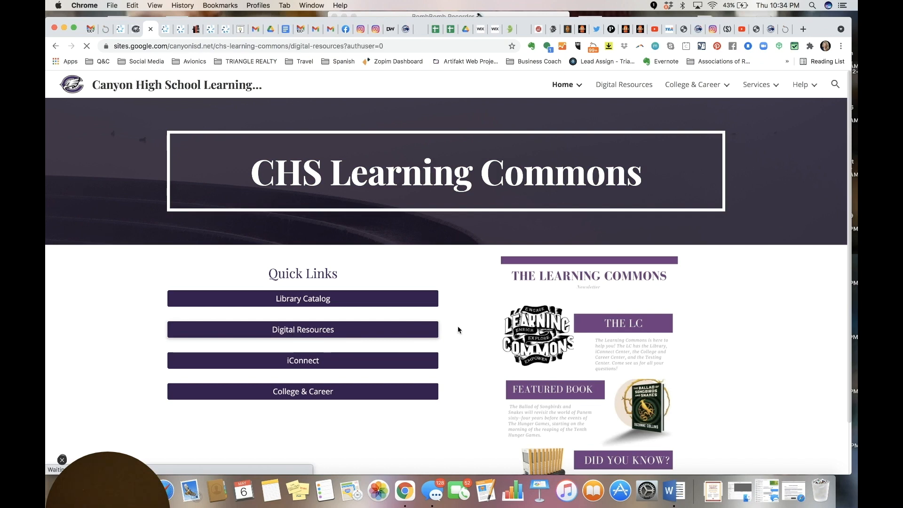
pyautogui.click(302, 329)
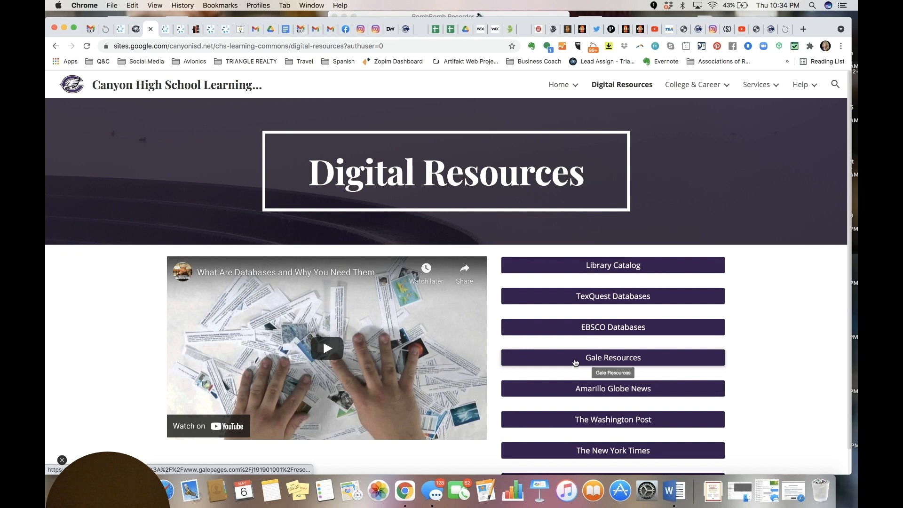
pyautogui.moveTo(552, 361)
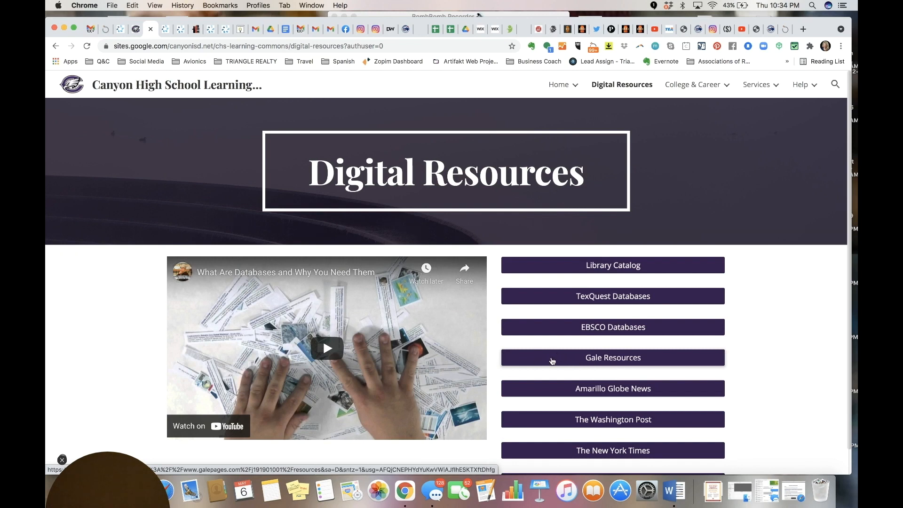
pyautogui.click(612, 357)
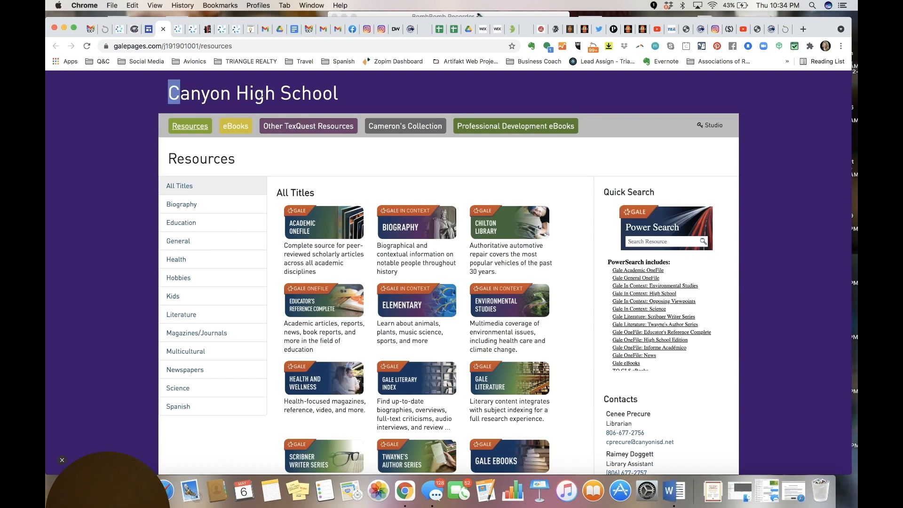
pyautogui.tripleClick(252, 93)
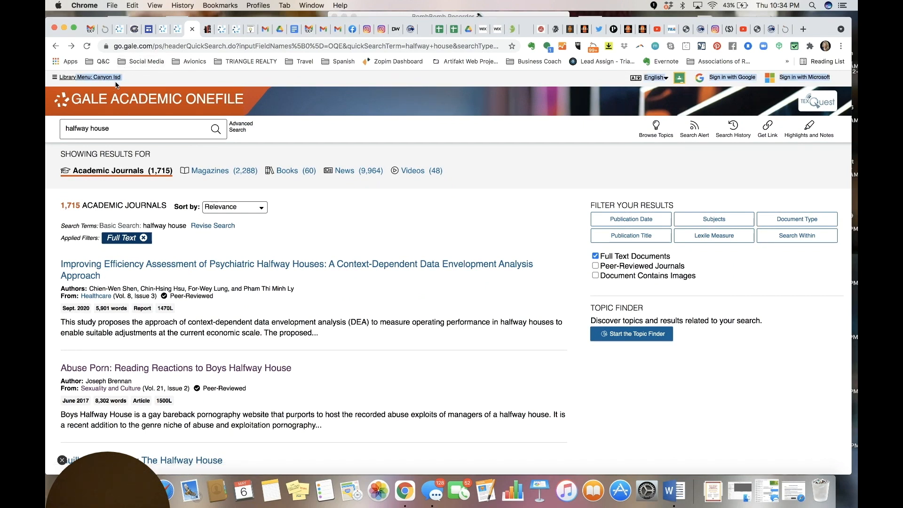
pyautogui.moveTo(230, 242)
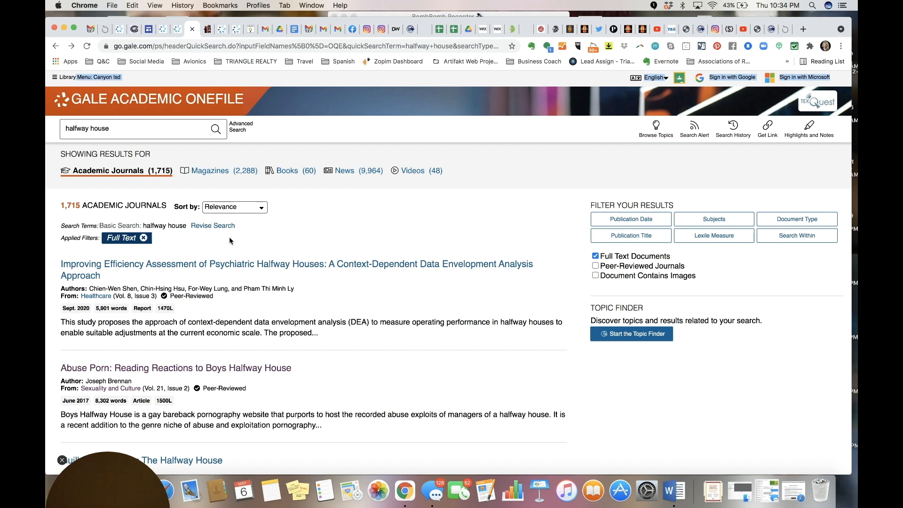
pyautogui.moveTo(198, 319)
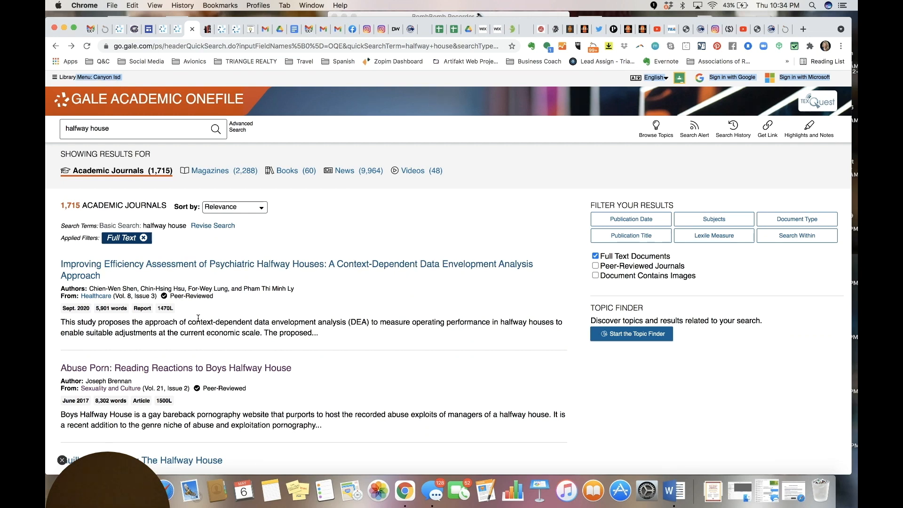
# Open the second search result, 'Abuse Porn: Reading Reactions to Boys Halfway House'.
pyautogui.click(136, 128)
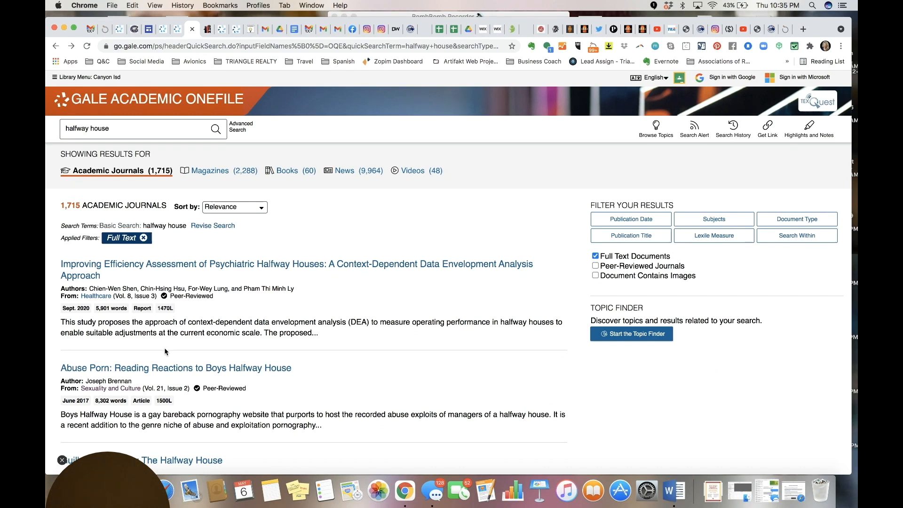
pyautogui.scroll(-3)
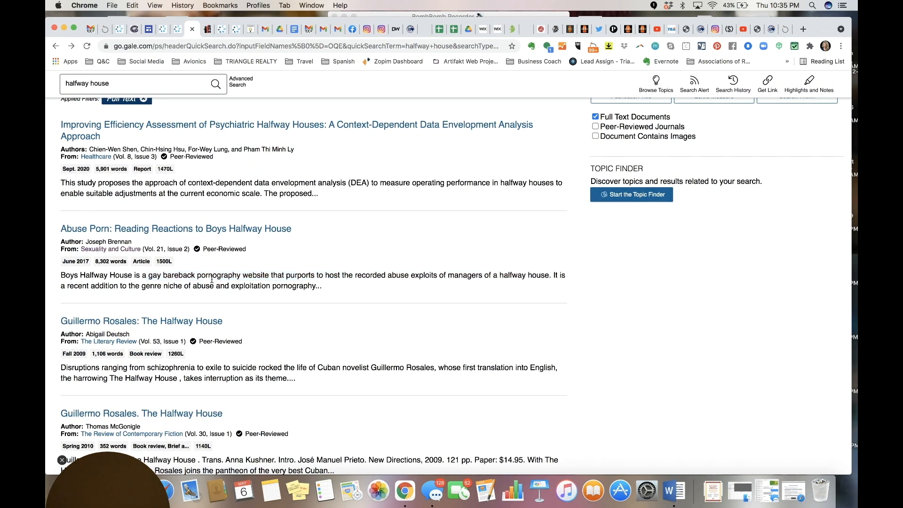
pyautogui.click(175, 227)
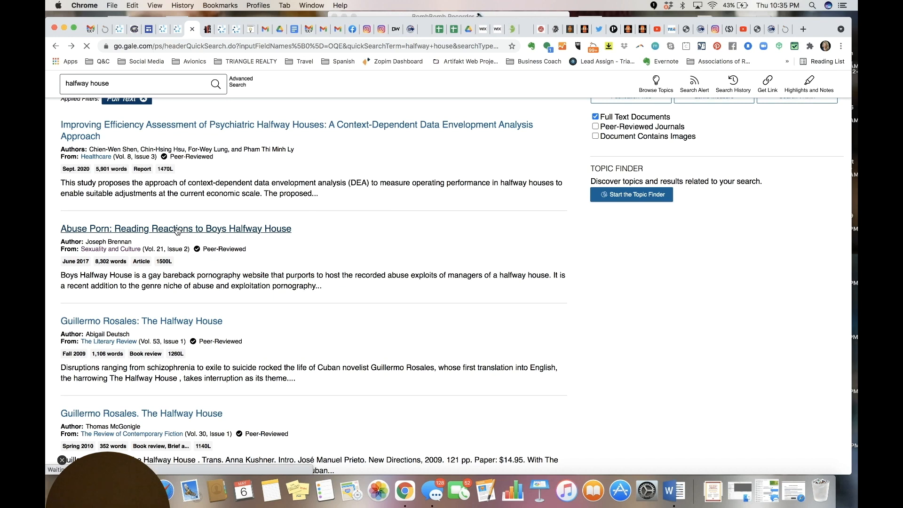
pyautogui.click(176, 228)
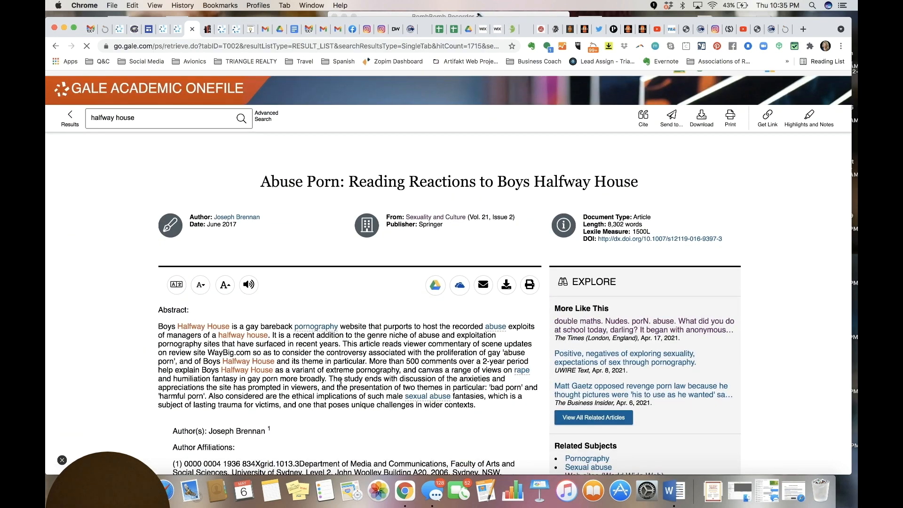
# Scroll through the highlighted quotes and reference list down to the numbered source notes.
pyautogui.scroll(-3)
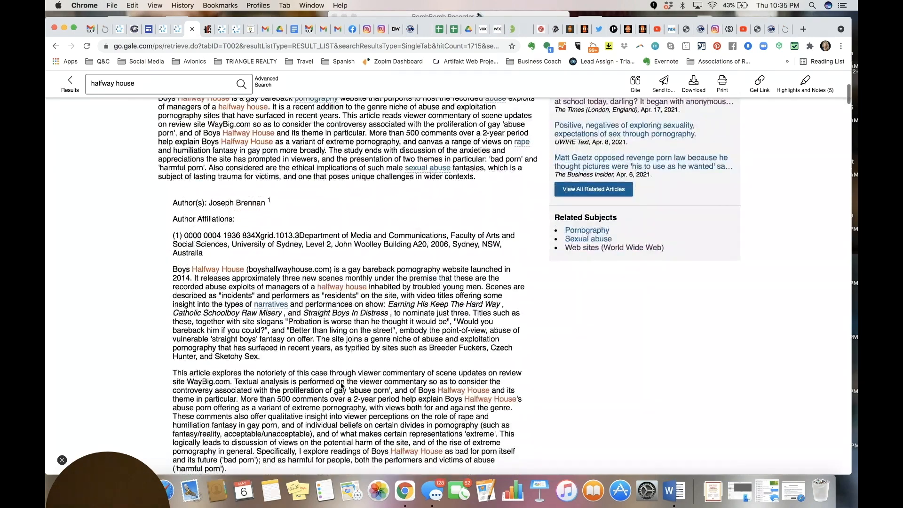
pyautogui.scroll(-3)
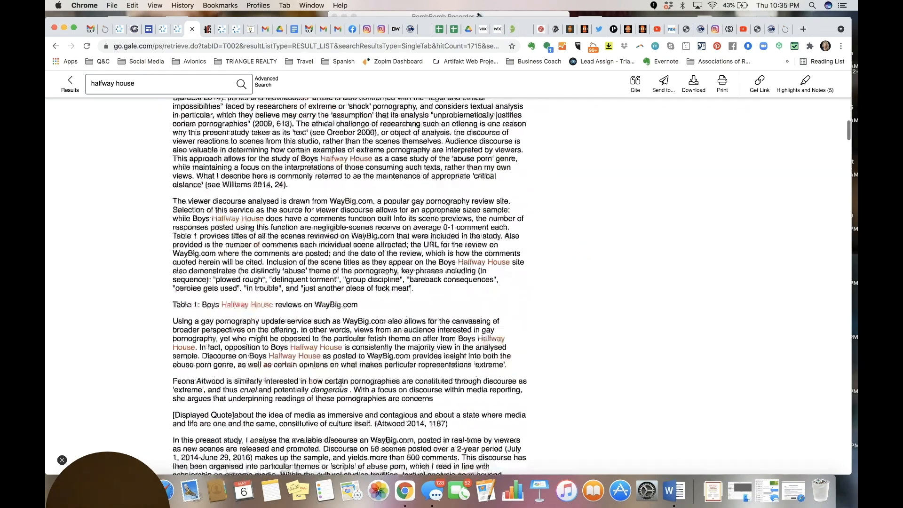
pyautogui.scroll(-3)
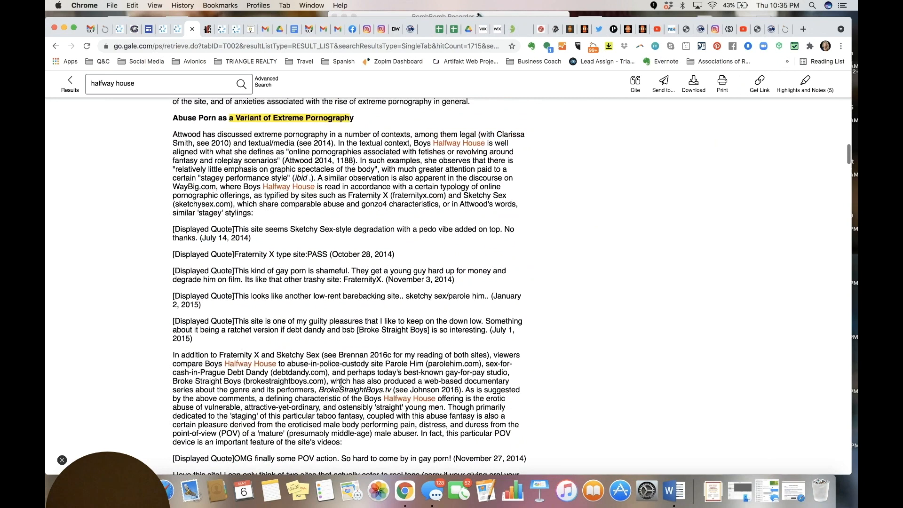
pyautogui.scroll(-3)
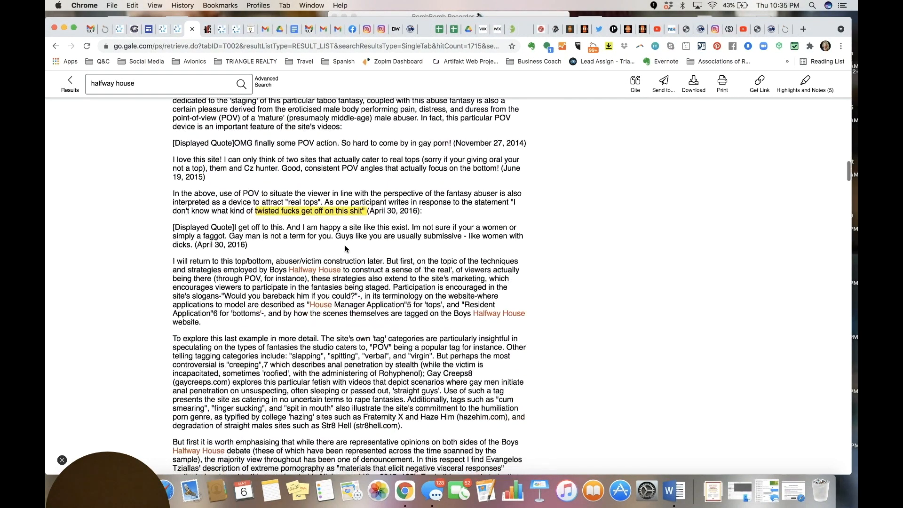
pyautogui.moveTo(342, 221)
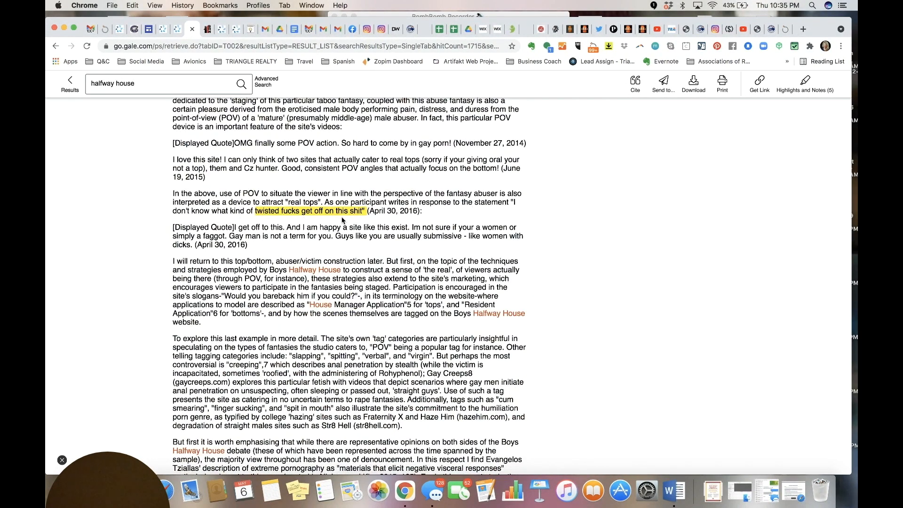
pyautogui.scroll(-3)
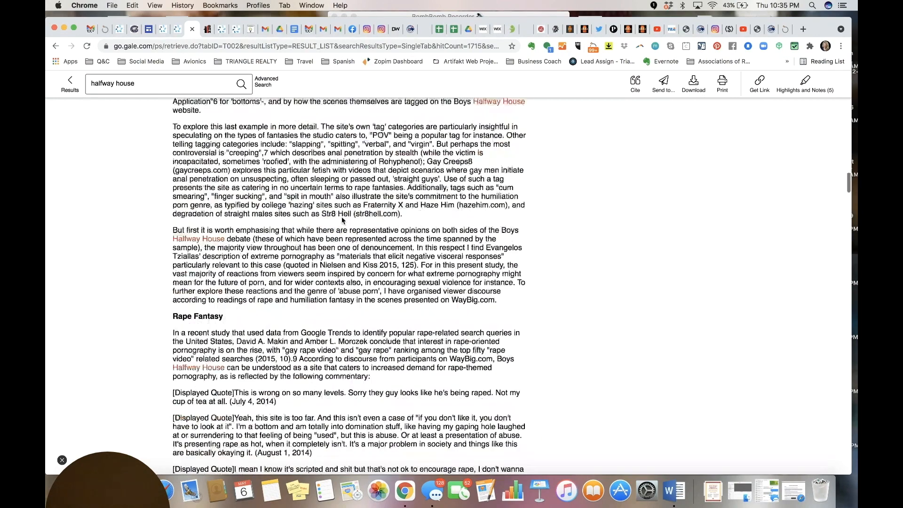
pyautogui.scroll(-3)
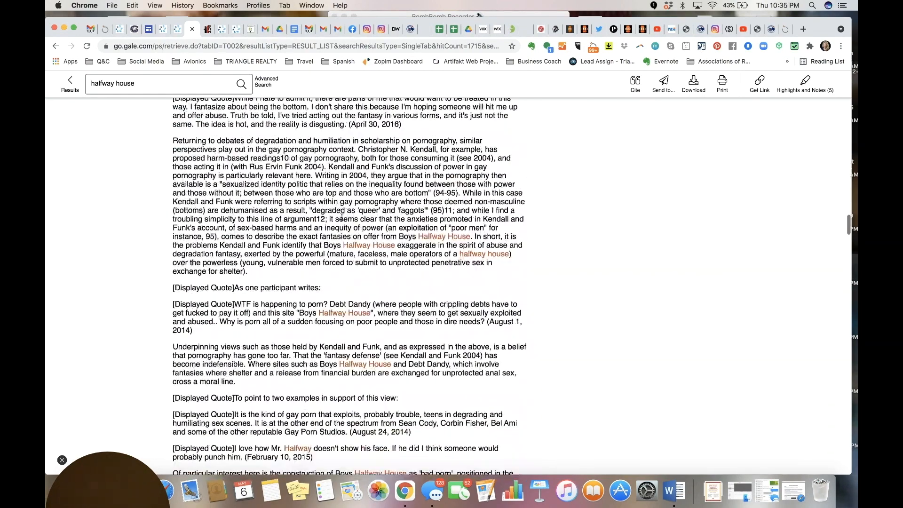
pyautogui.scroll(-3)
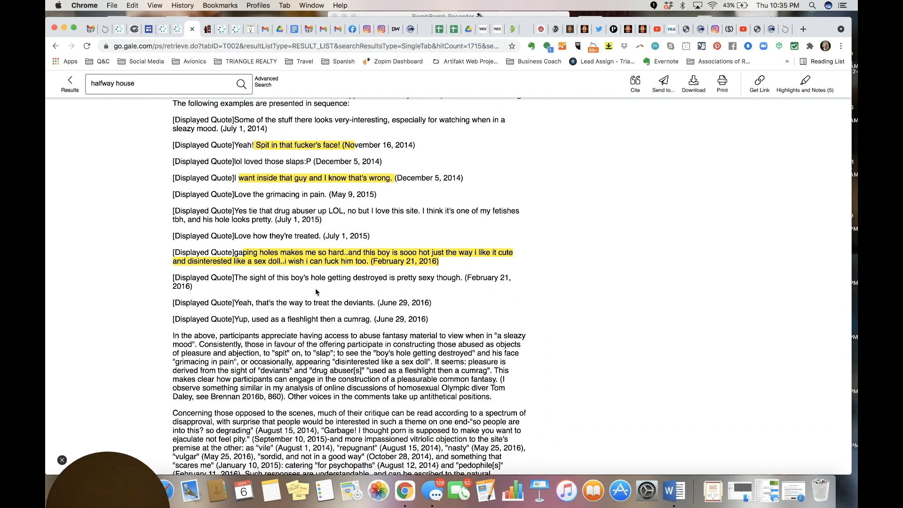
pyautogui.moveTo(488, 297)
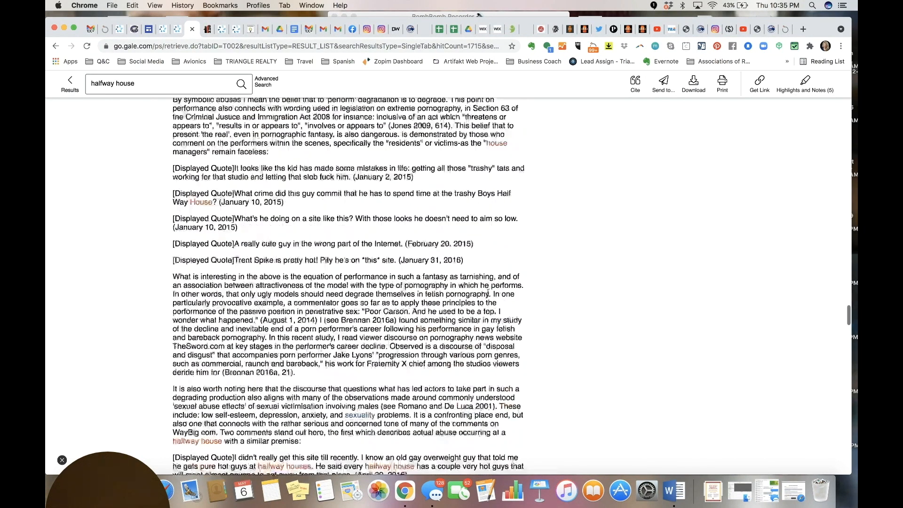
pyautogui.scroll(-3)
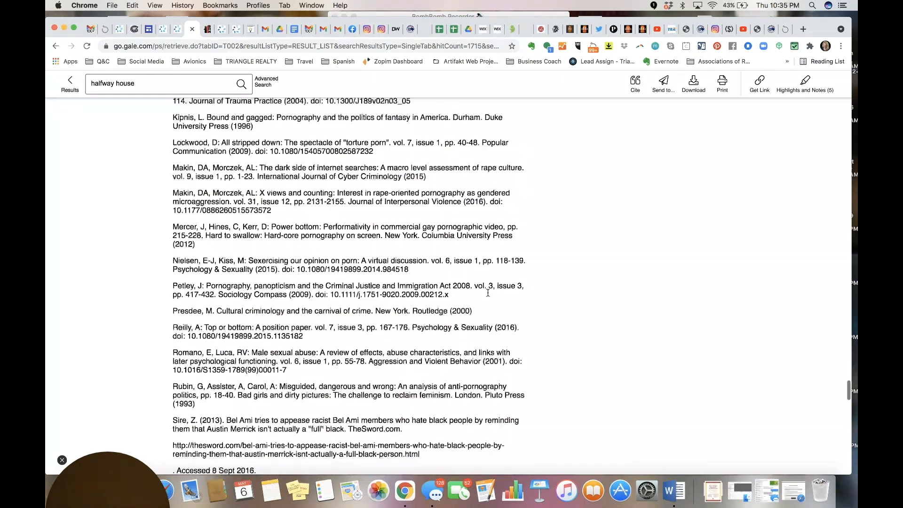
pyautogui.scroll(-3)
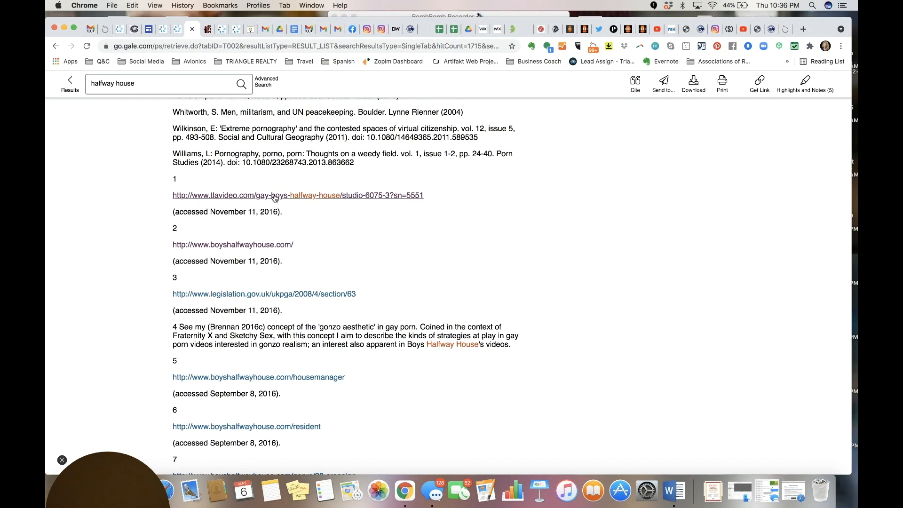
# Follow note 1's tlavideo URL and confirm the Continue Outside Gale dialog.
pyautogui.click(298, 196)
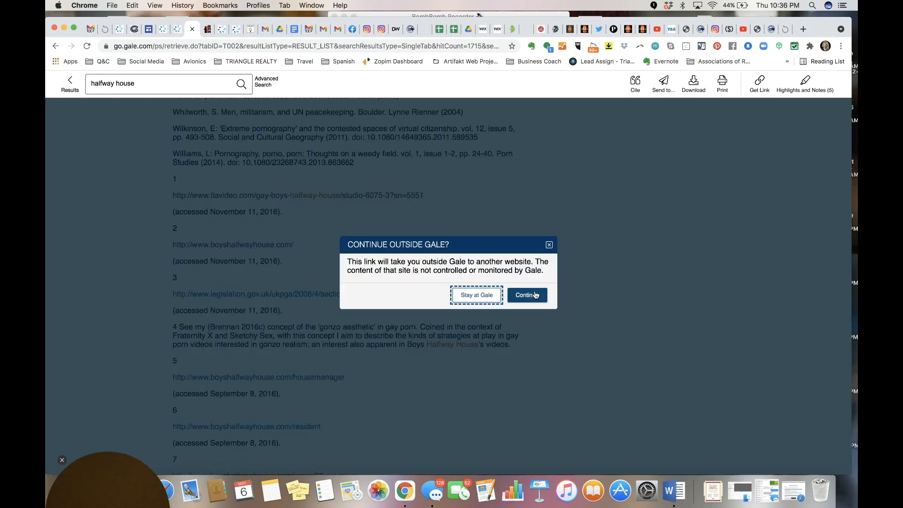
pyautogui.click(524, 295)
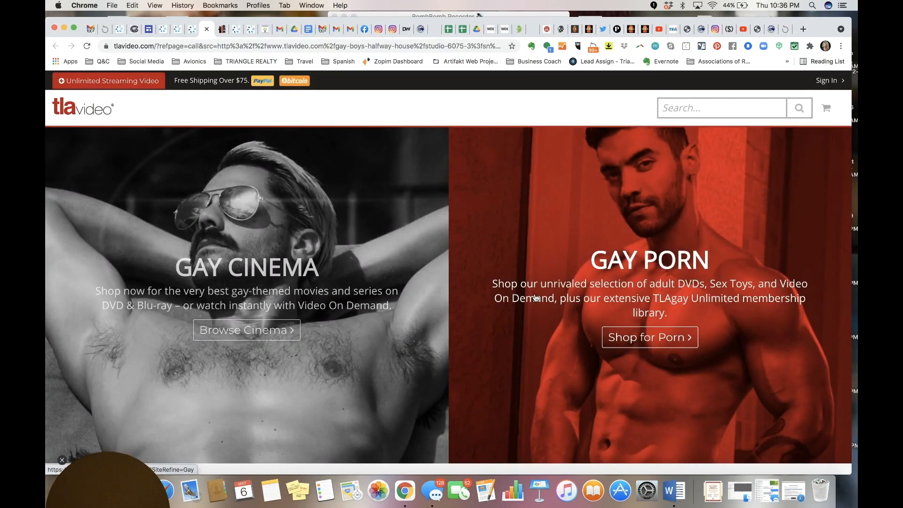
pyautogui.moveTo(496, 232)
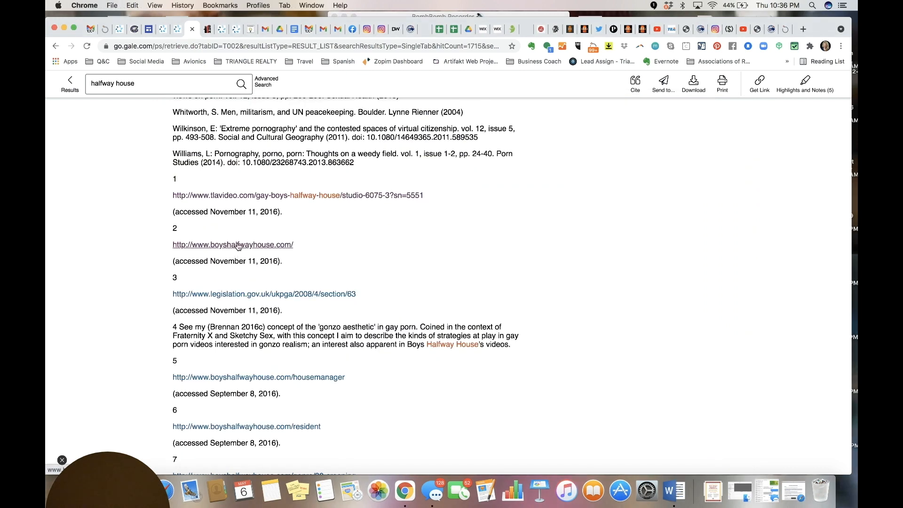
# Follow note 2's boyshalfwayhouse.com URL and confirm leaving Gale to load that site.
pyautogui.click(233, 245)
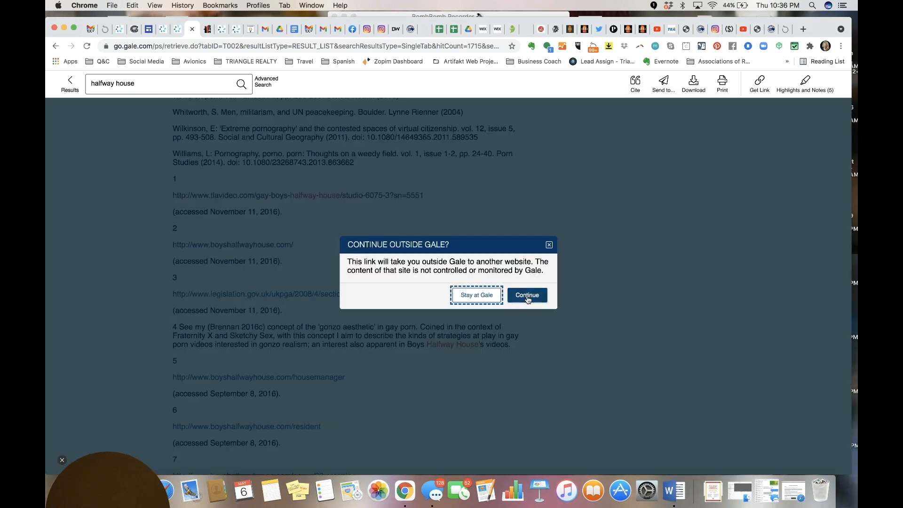
pyautogui.click(527, 294)
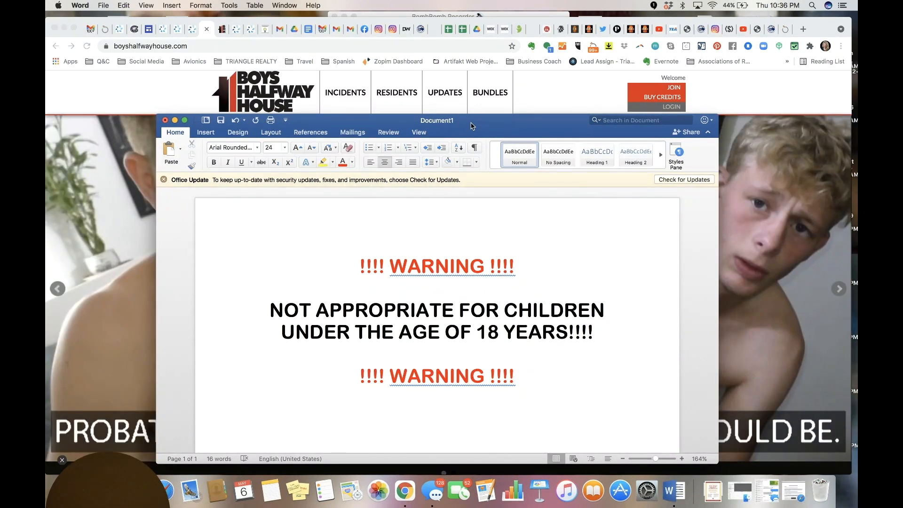
pyautogui.click(360, 265)
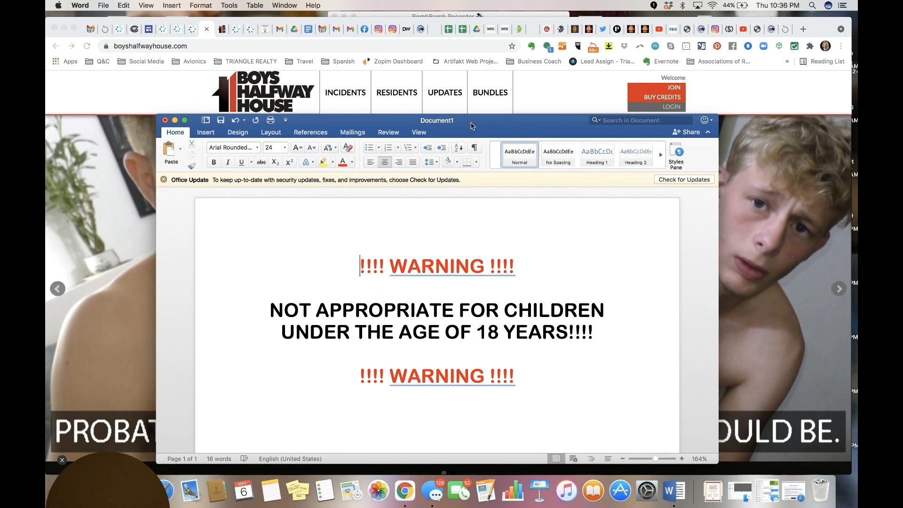